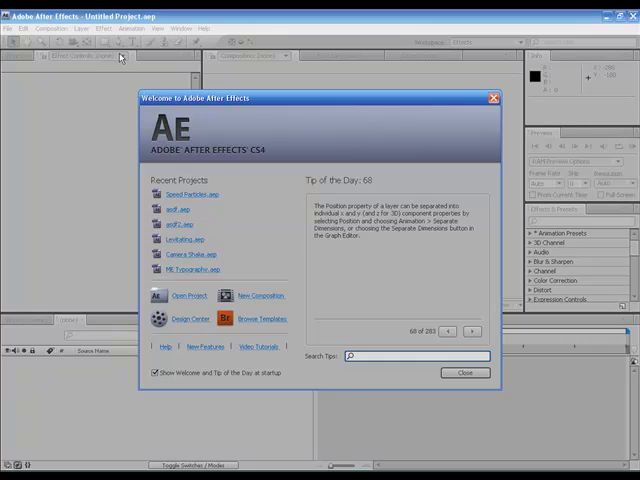
Close the Welcome to Adobe After Effects screen to reveal the empty untitled project
click(10, 28)
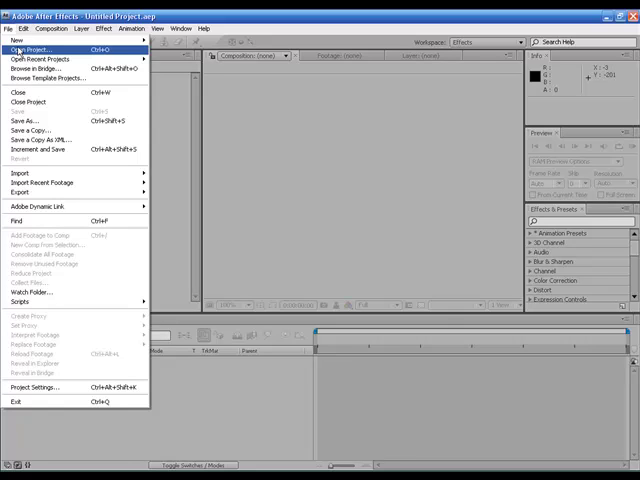
mouse_move(30, 183)
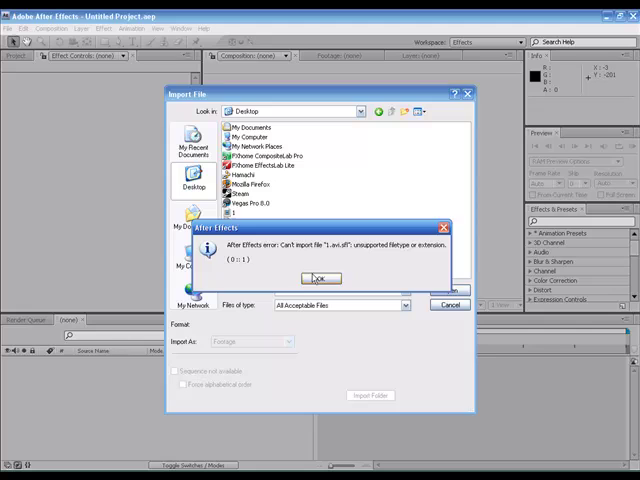
Dismiss the unsupported file type error while importing 1.mov
click(320, 278)
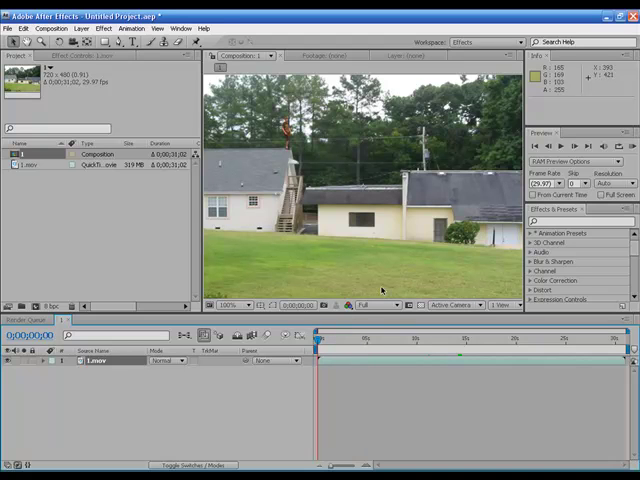
Import 2.avi and drag it from the Project panel into composition 1's timeline
click(10, 27)
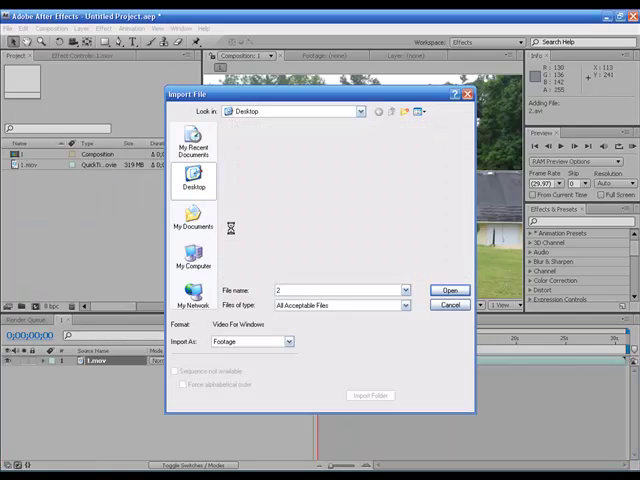
click(450, 290)
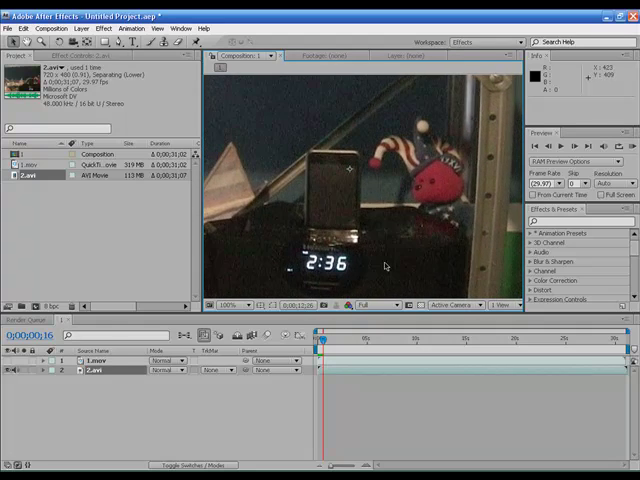
drag(321, 339, 452, 339)
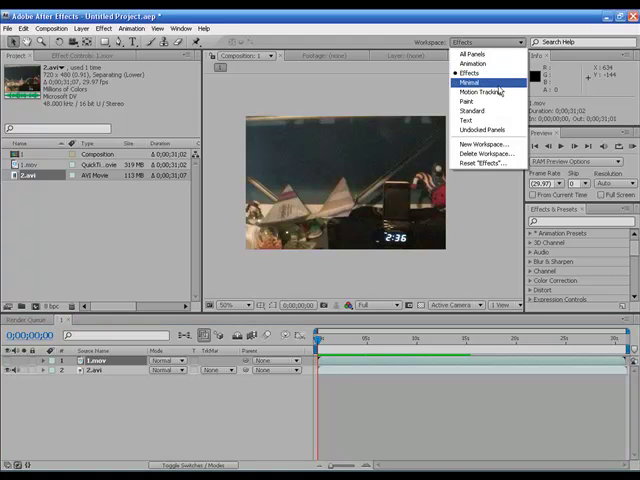
Choose the Motion Tracking workspace from the Workspace dropdown
click(475, 93)
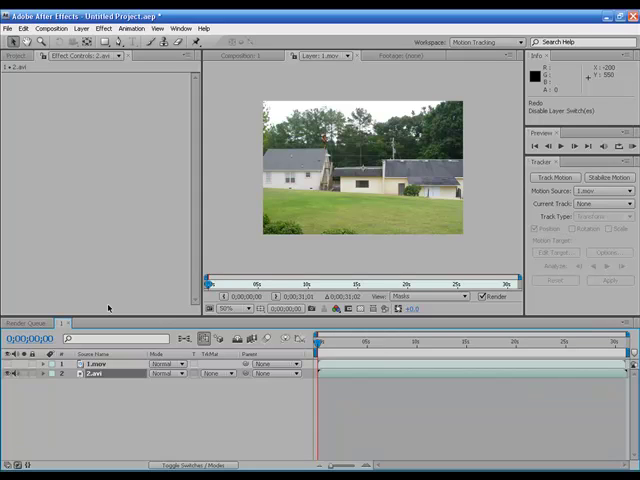
Add a Null Object layer from the Layer menu and rename it Motion Capture Data
click(80, 28)
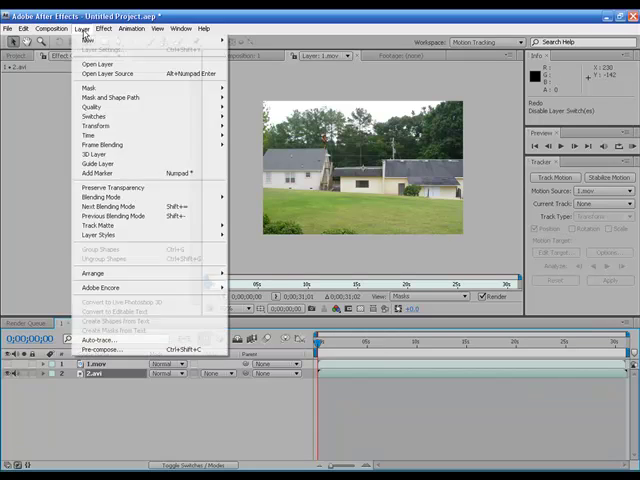
mouse_move(90, 41)
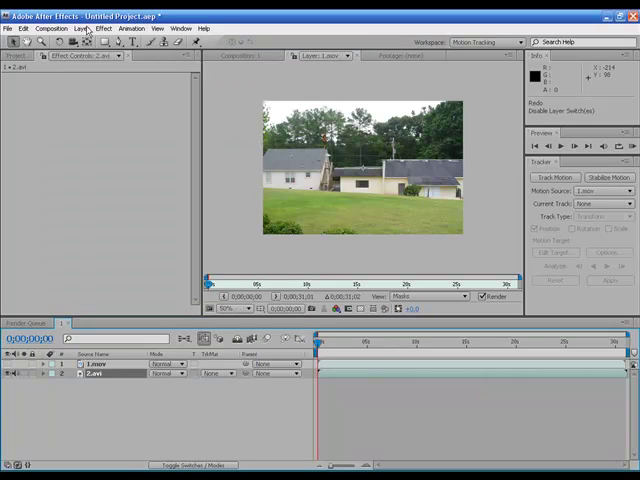
click(76, 28)
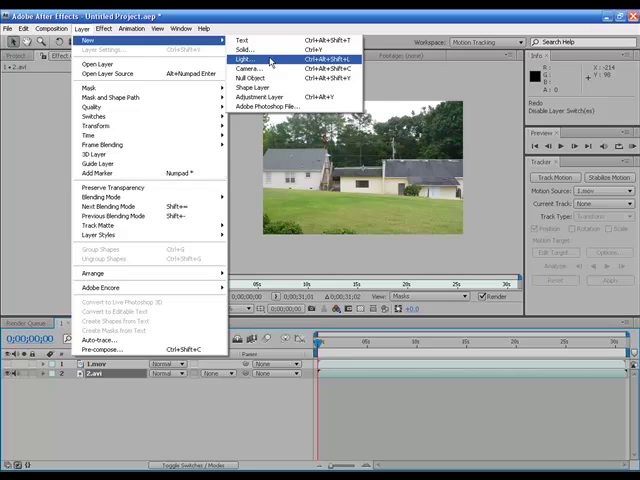
click(255, 78)
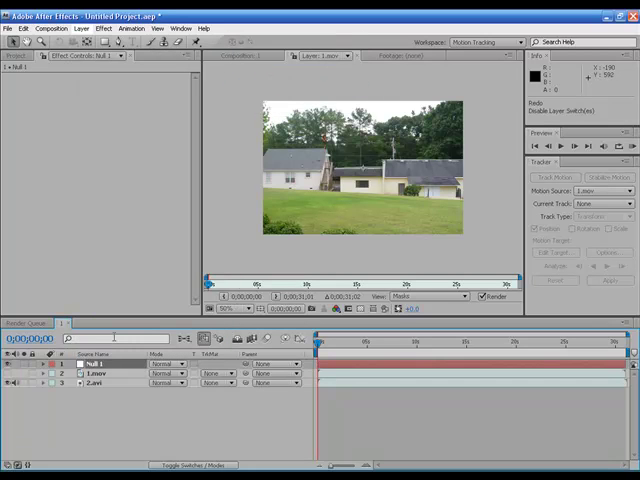
double_click(100, 364)
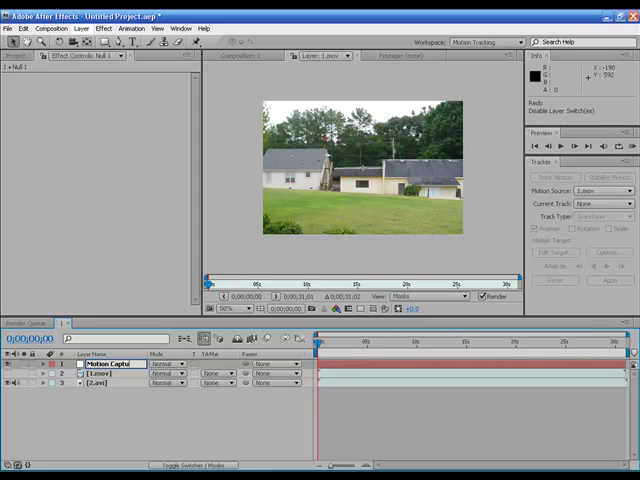
text(Motion Capture Dat)
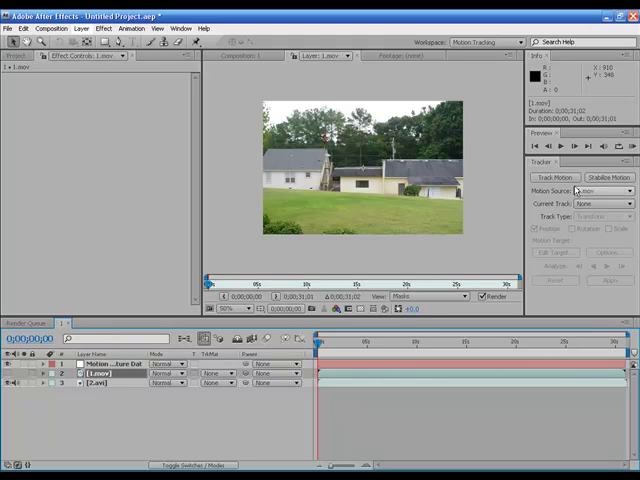
Make 2.avi the tracker's motion source and enable its layer visibility switch
click(554, 177)
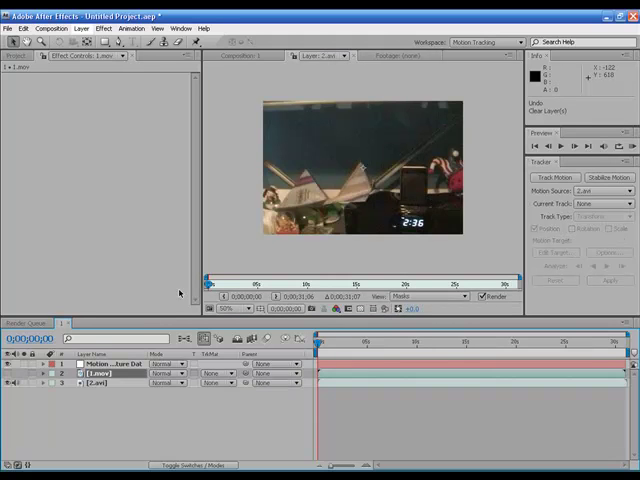
click(9, 384)
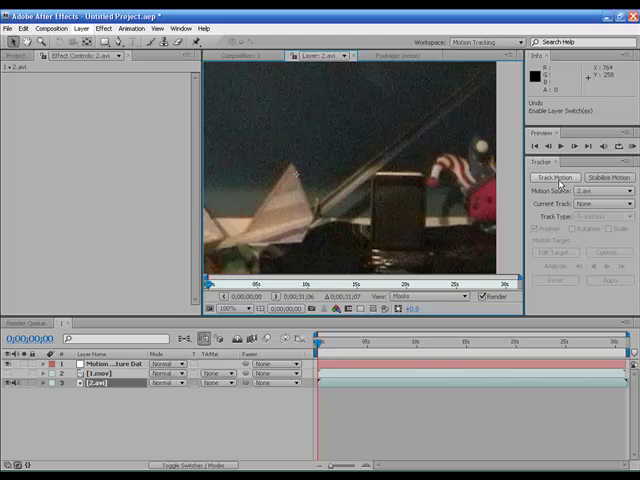
Start a motion tracker on 2.avi and place Track Point 1 on the paper tip
click(554, 177)
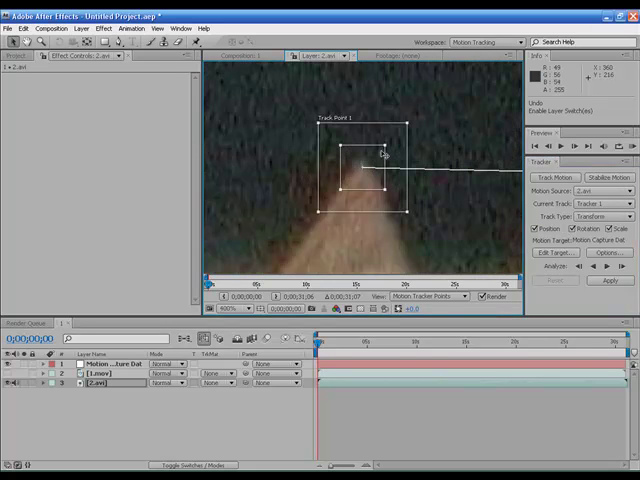
drag(375, 165, 367, 150)
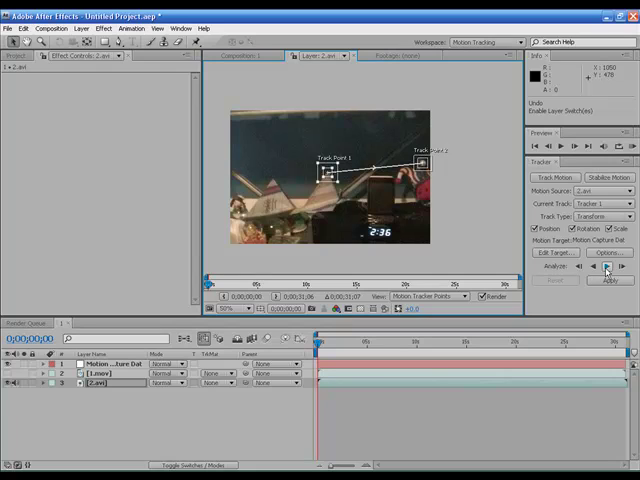
mouse_move(609, 265)
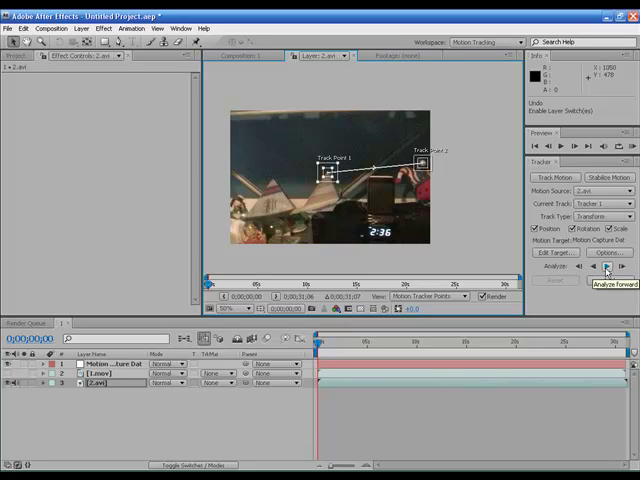
Run Analyze Forward so both track points follow the shake through 2.avi
click(580, 267)
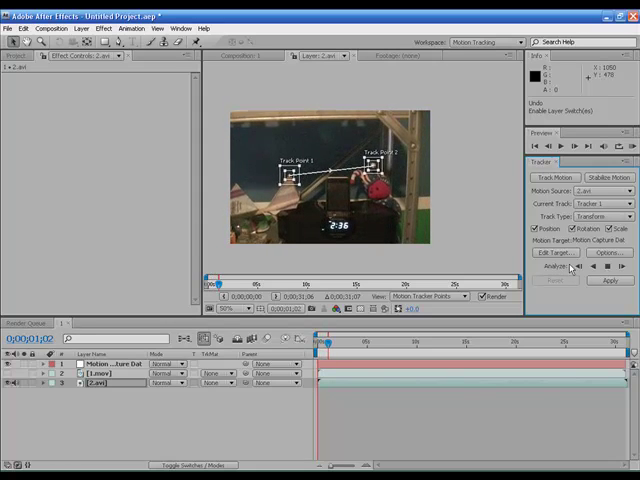
click(607, 266)
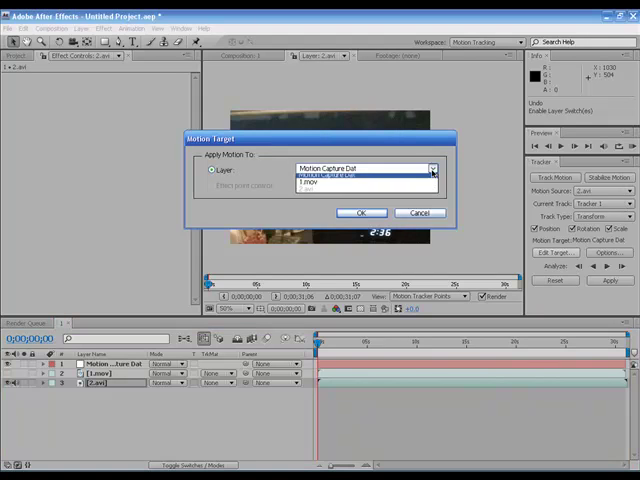
Target the Motion Capture Data null and apply the tracked motion in X and Y
click(361, 213)
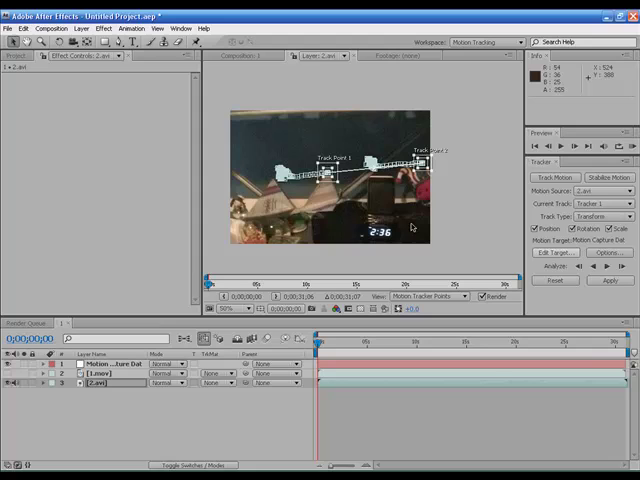
click(609, 280)
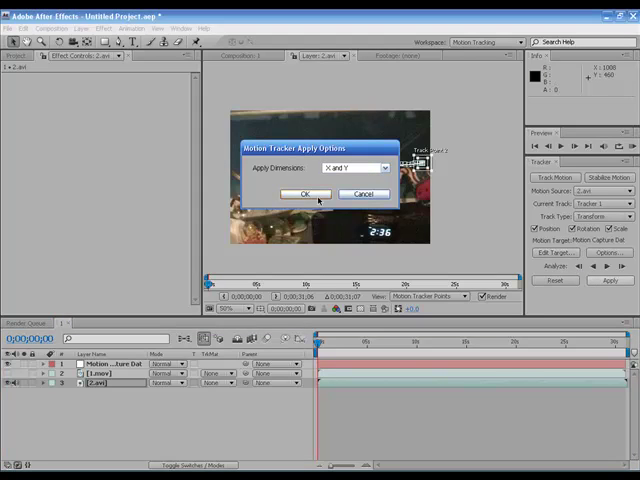
click(303, 193)
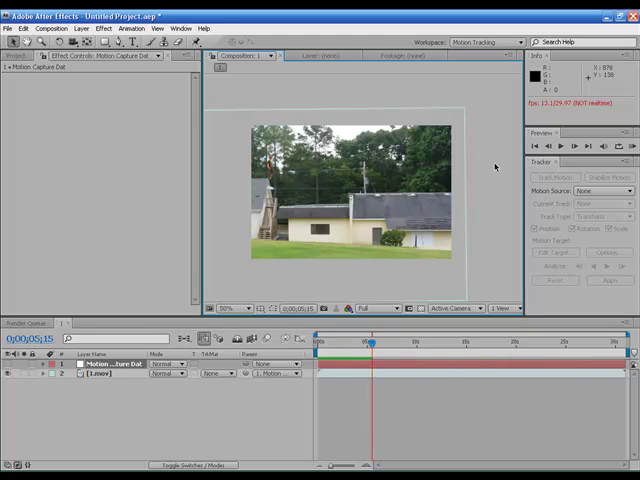
mouse_move(509, 201)
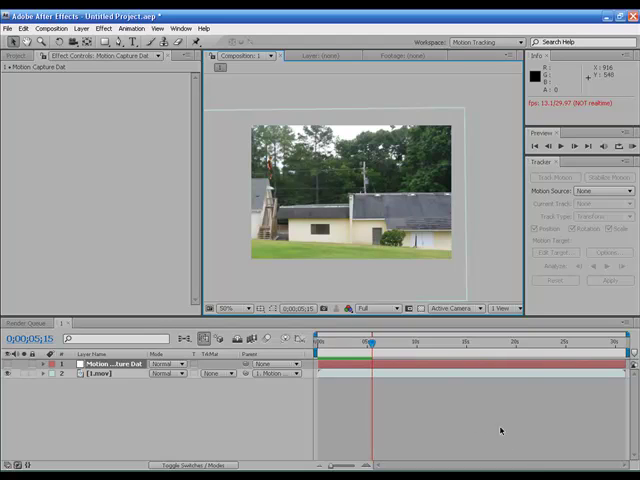
Right-click in the composition area while previewing the shaky levitation clip
right_click(500, 432)
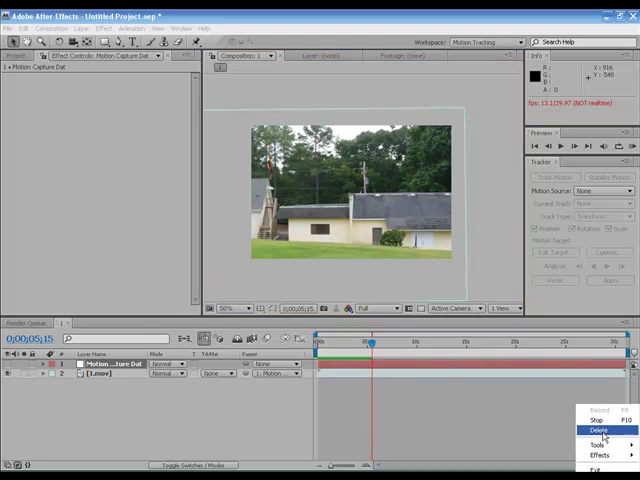